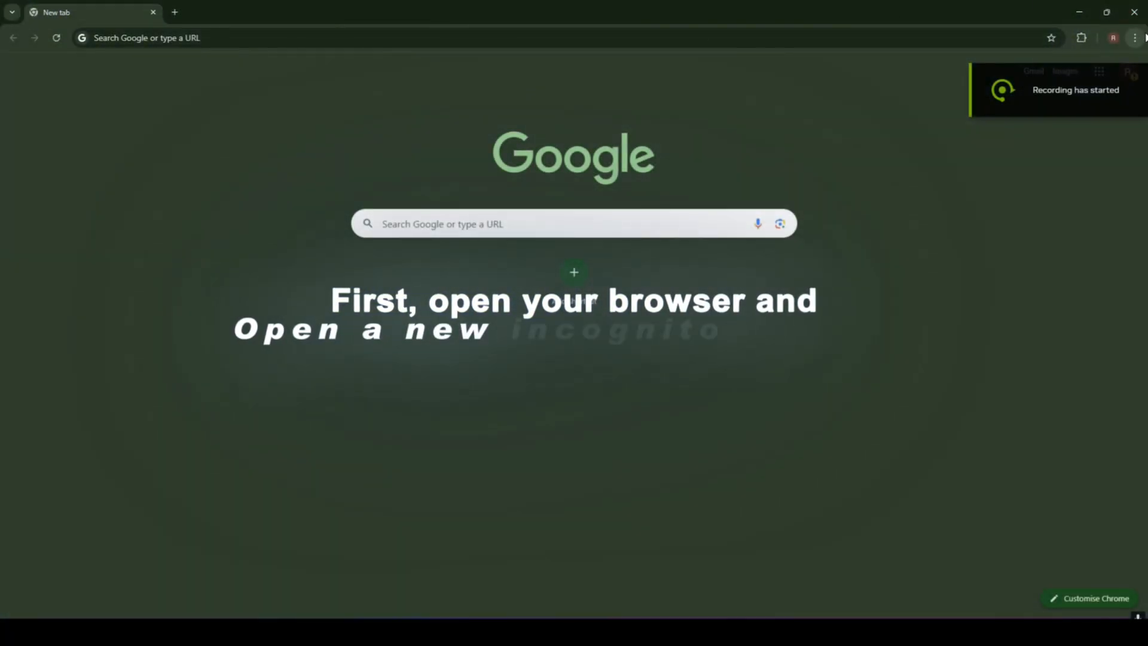
- Open a Chrome incognito window and load app.topazlabs.com/video/upscale
{"action": "left_click", "coordinate": [1134, 37]}
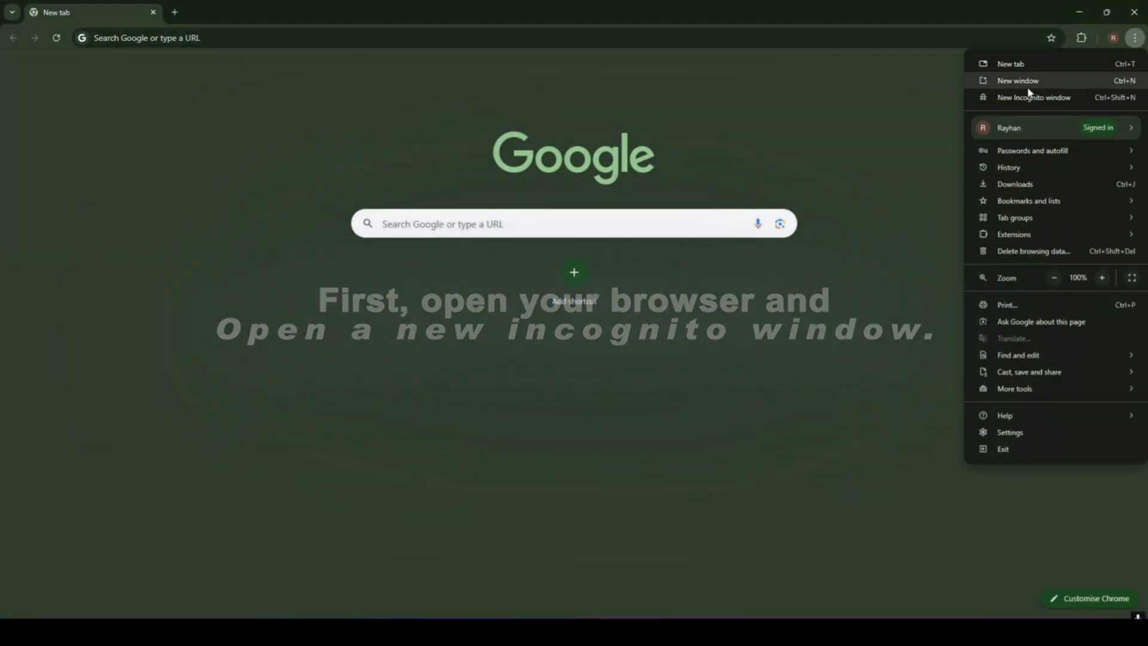
{"action": "left_click", "coordinate": [1032, 97]}
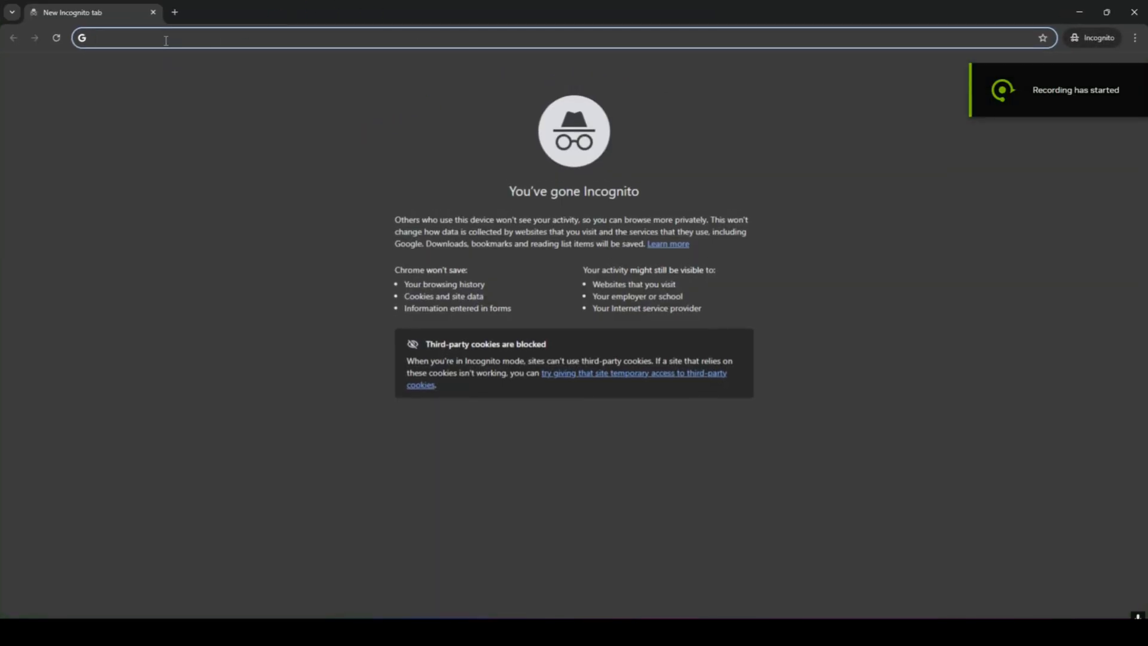
{"action": "type", "text": "https://app.topazlabs.com/video/upscale"}
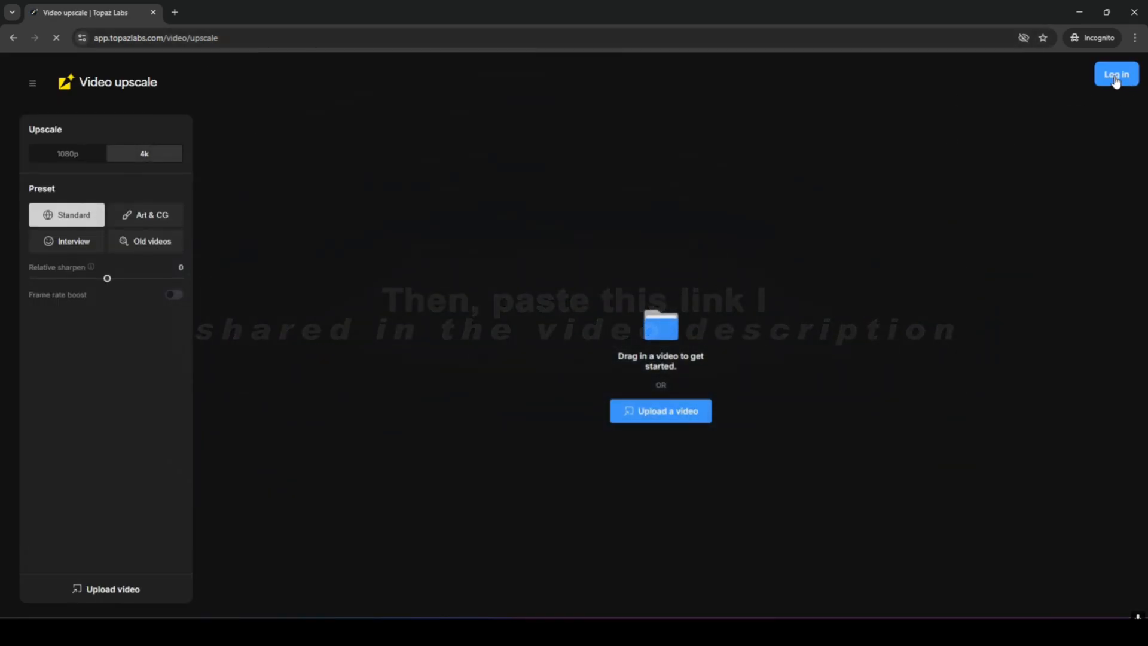
- Create a new Topaz Labs account, submit it, and dismiss the login notice
{"action": "left_click", "coordinate": [1115, 74]}
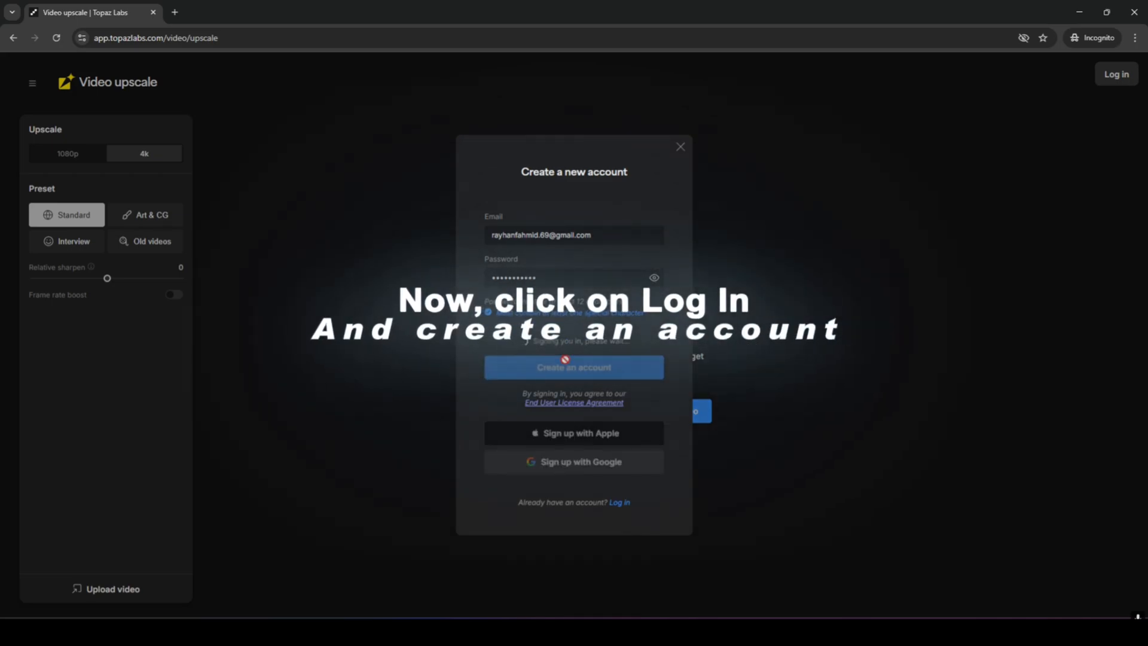
{"action": "left_click", "coordinate": [573, 367]}
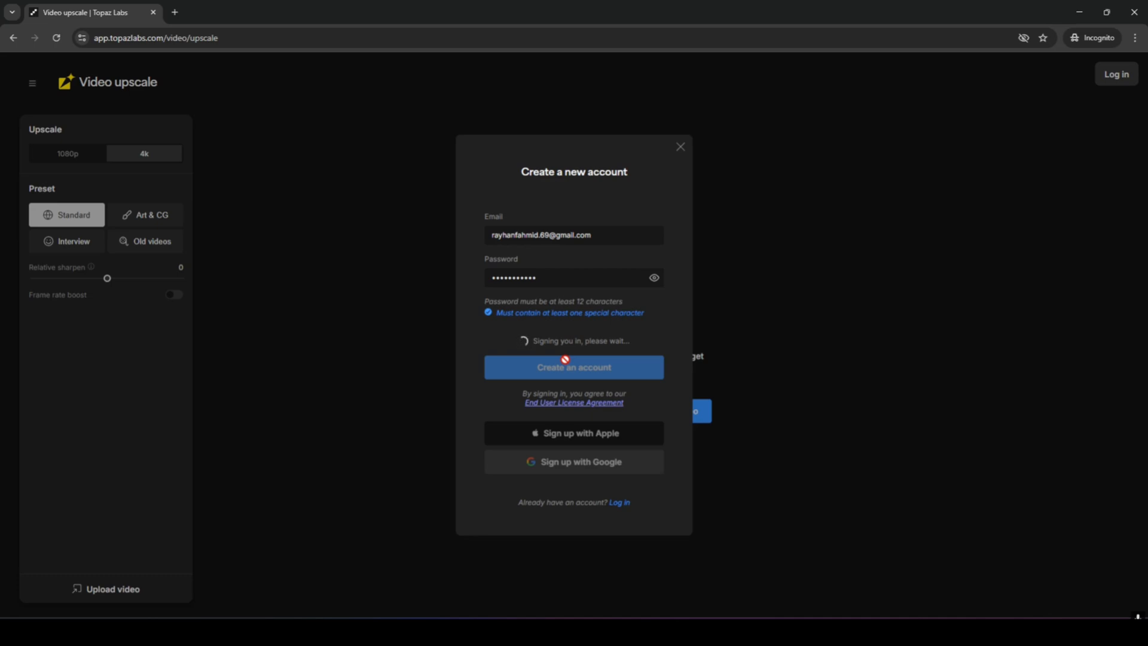
{"action": "left_click", "coordinate": [573, 366]}
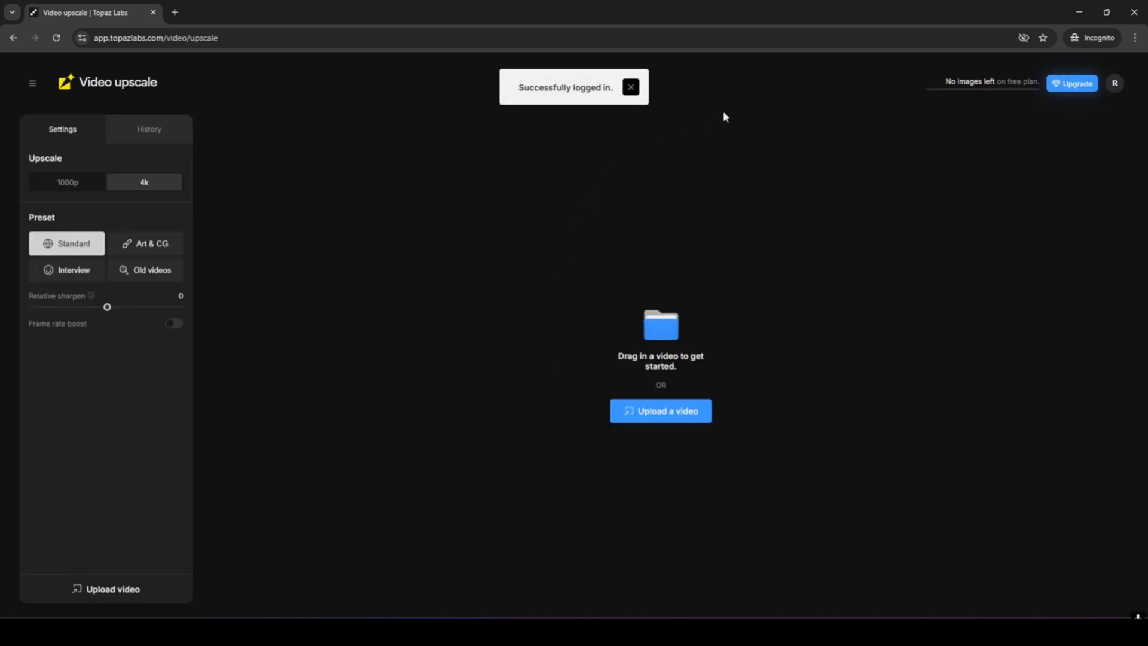
{"action": "left_click", "coordinate": [629, 86]}
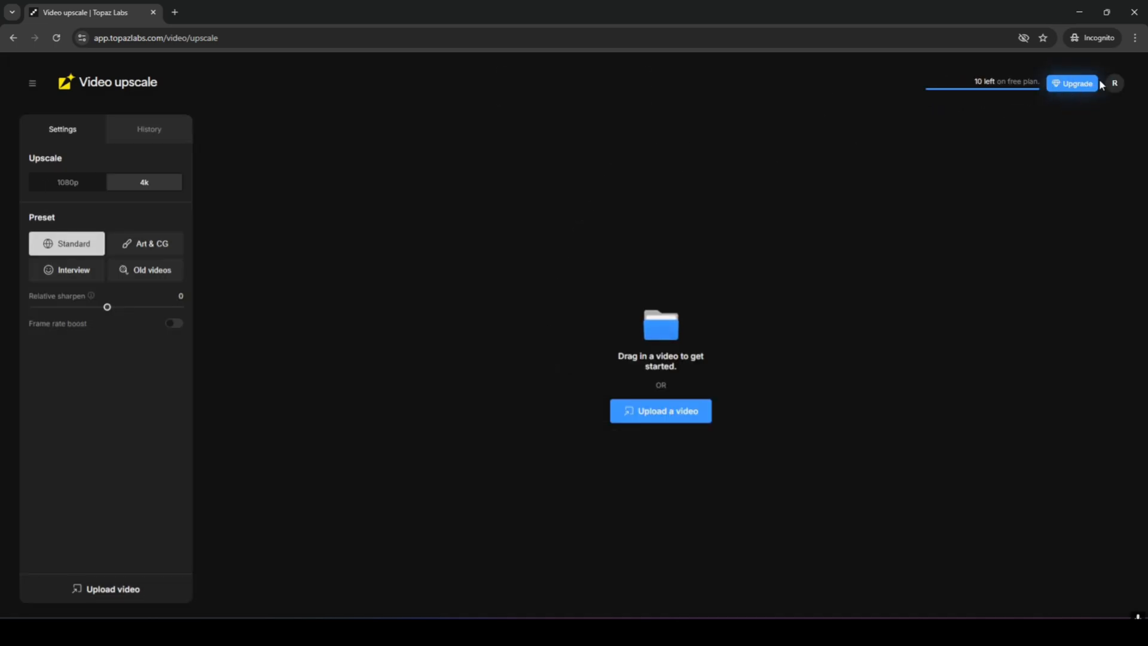
{"action": "left_click", "coordinate": [1113, 82]}
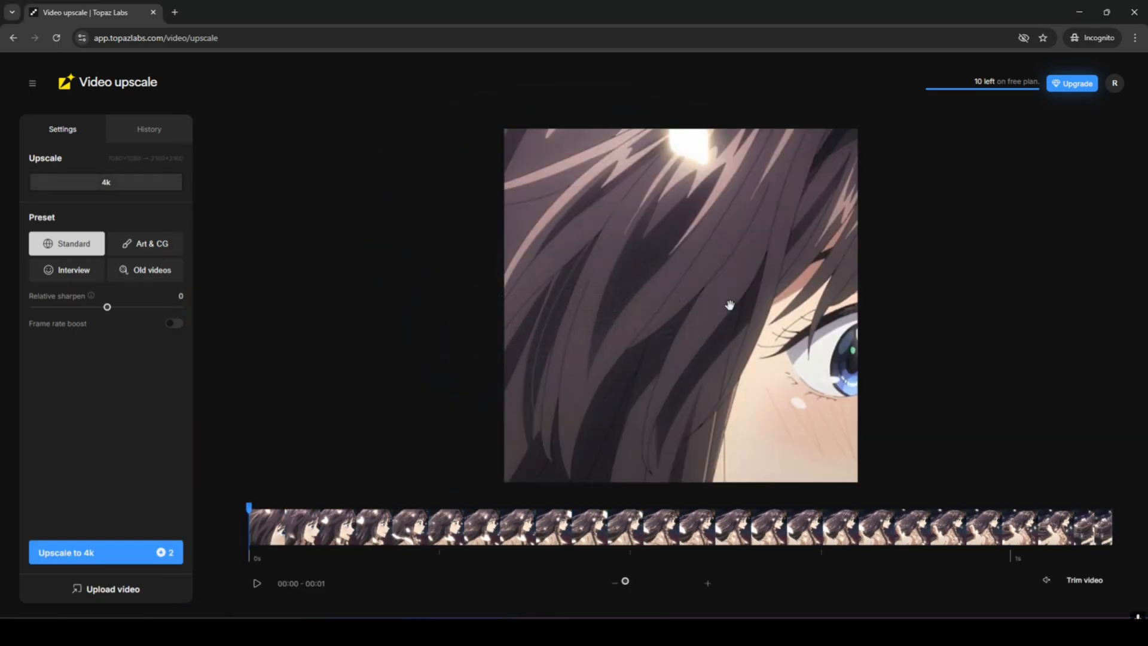
- Play the uploaded anime clip preview, then start the Upscale to 4k
{"action": "left_click", "coordinate": [257, 583]}
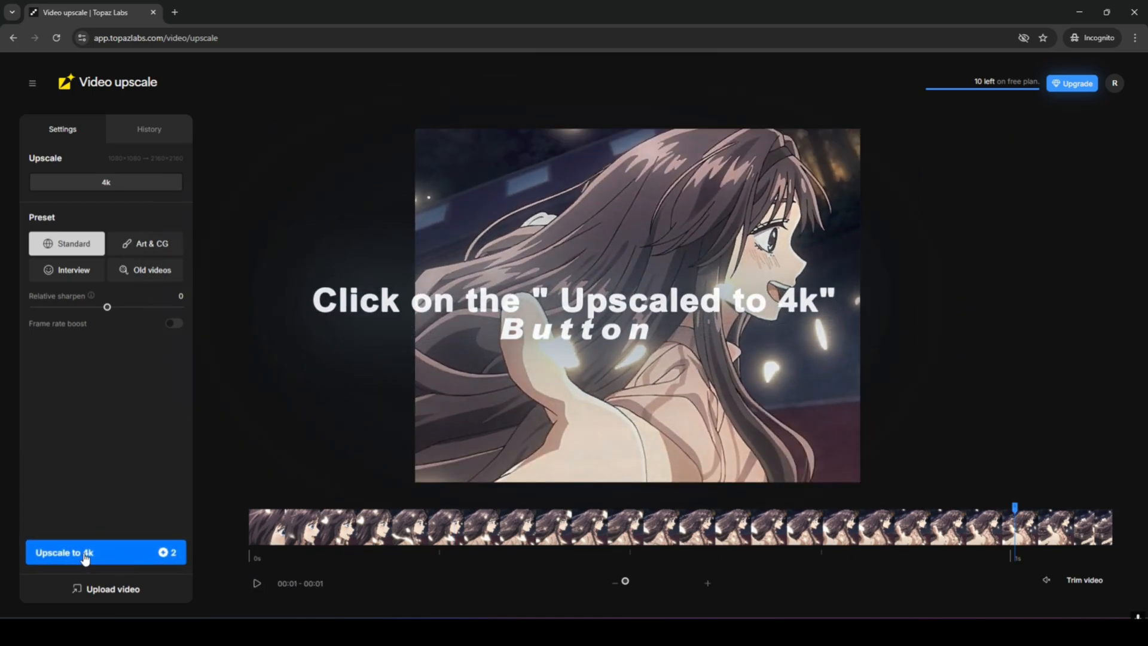
{"action": "left_click", "coordinate": [105, 551]}
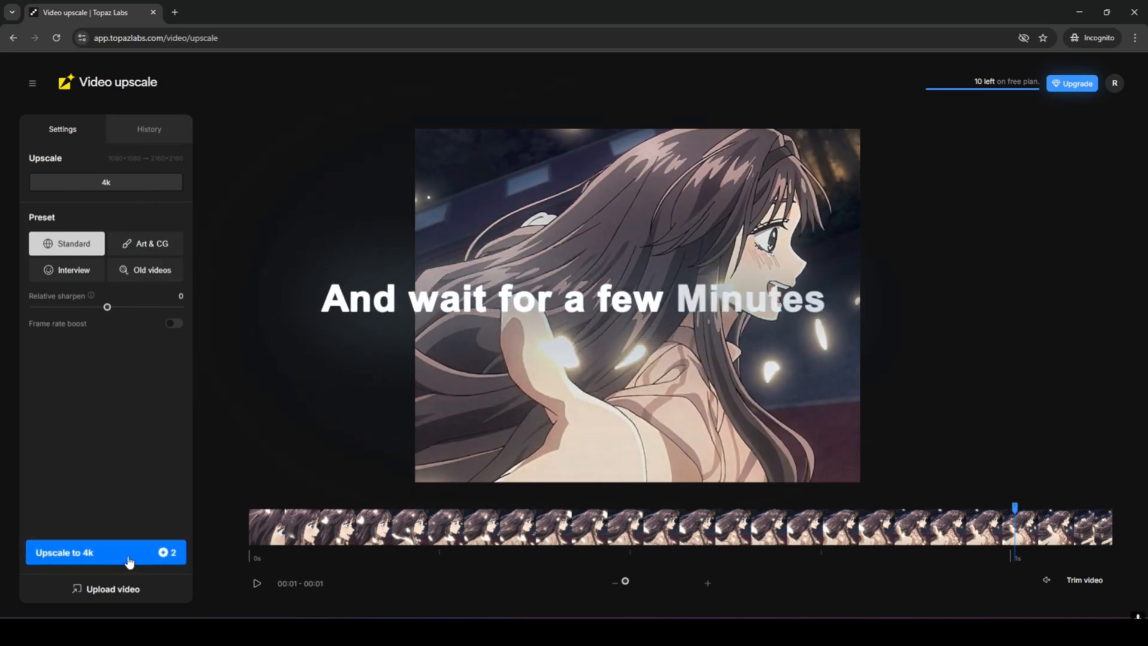
- Confirm the 4K upscale so Sharpened.mp4 processes in History
{"action": "left_click", "coordinate": [105, 551]}
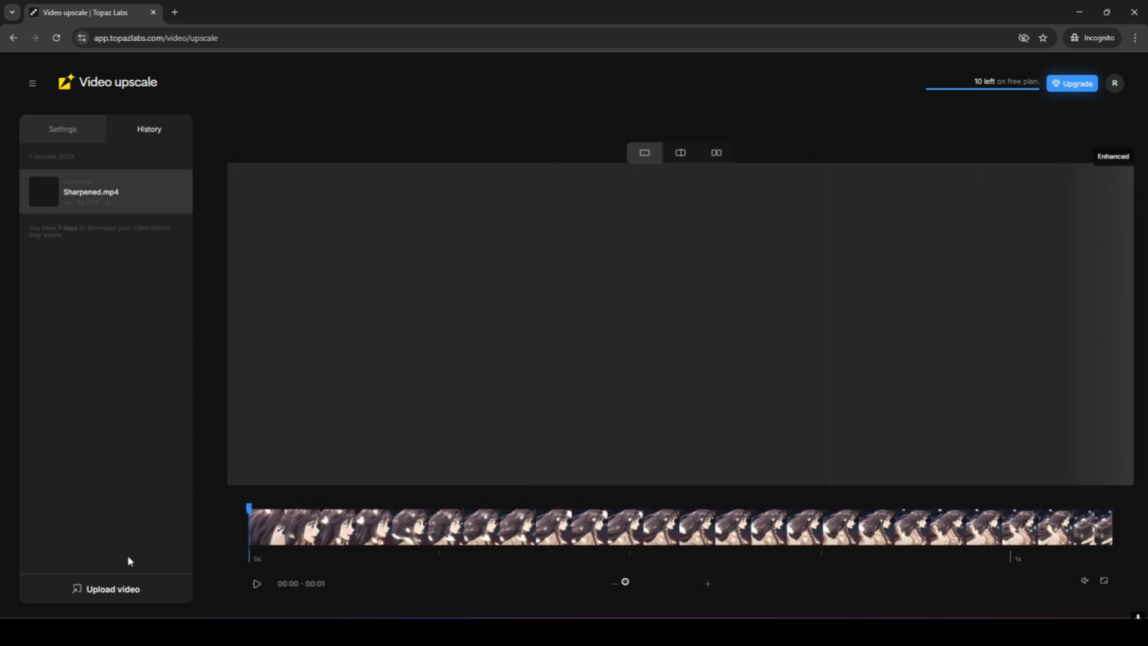
- Open Sharpened.mp4 from History, play it, and show original versus enhanced side by side
{"action": "left_click", "coordinate": [90, 192]}
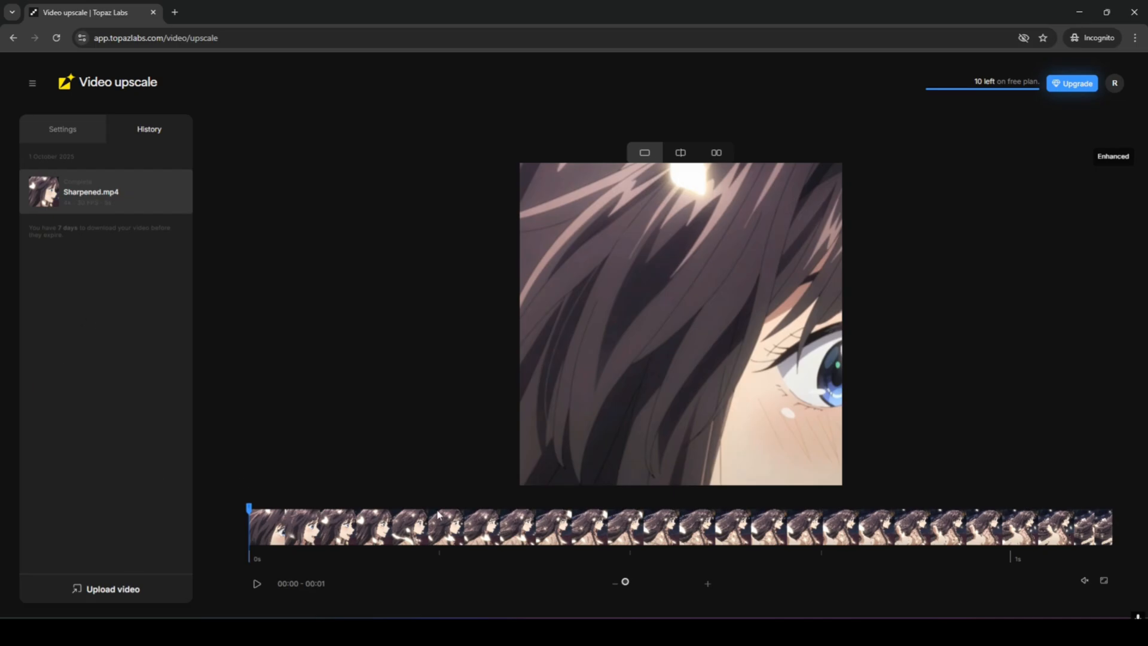
{"action": "left_click", "coordinate": [725, 508]}
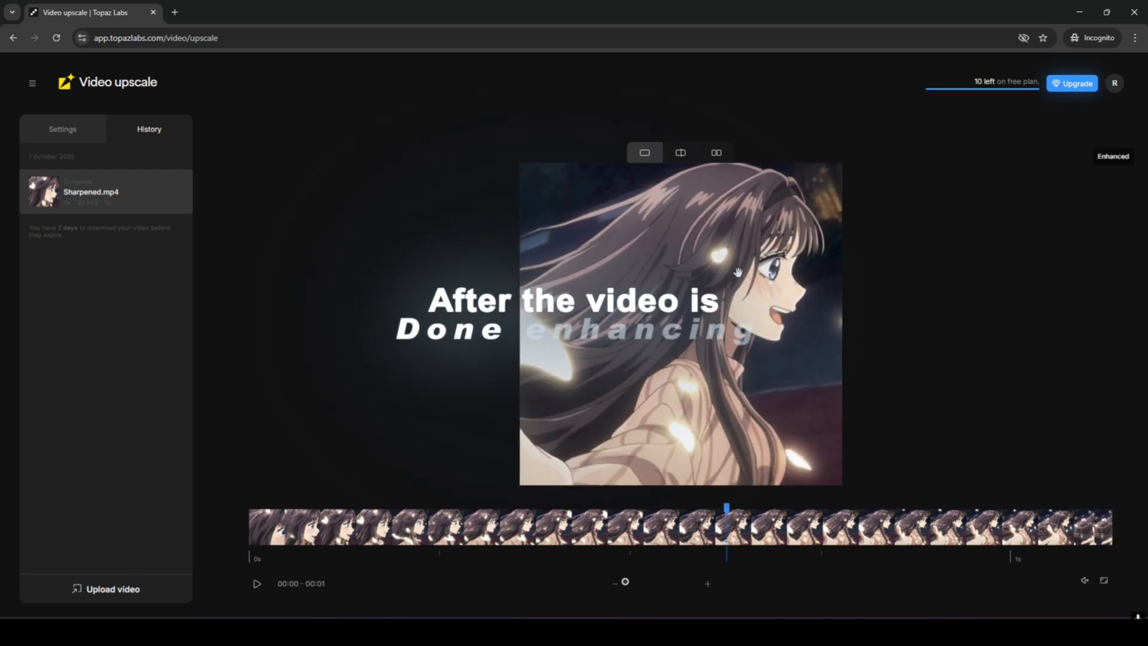
{"action": "left_click", "coordinate": [679, 152]}
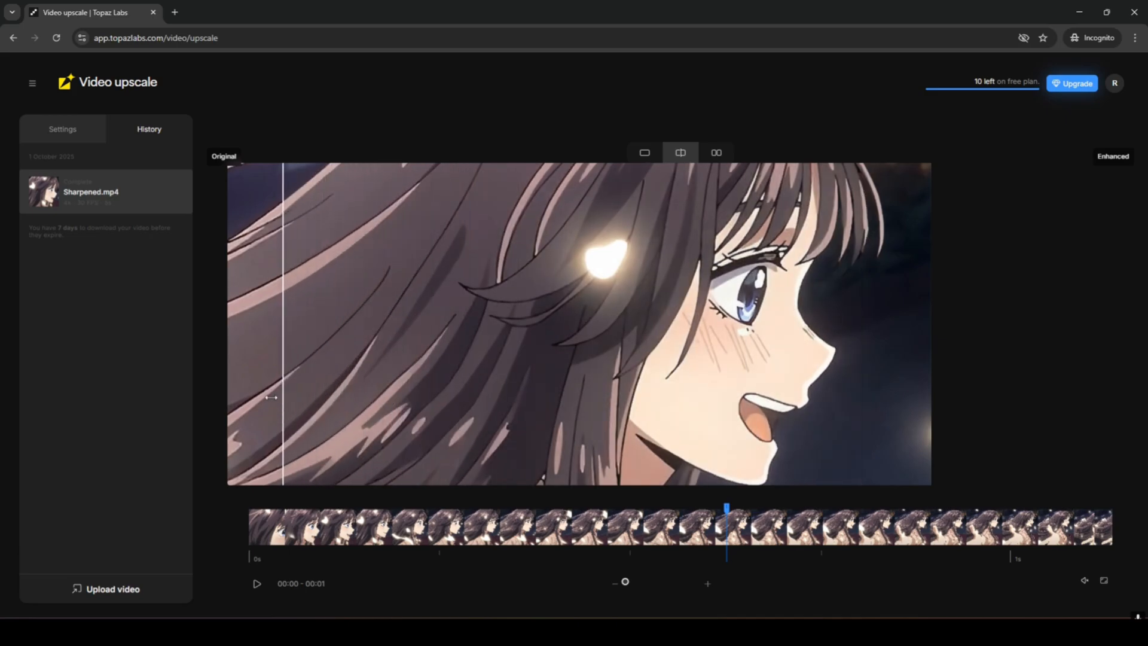
{"action": "left_click", "coordinate": [257, 582]}
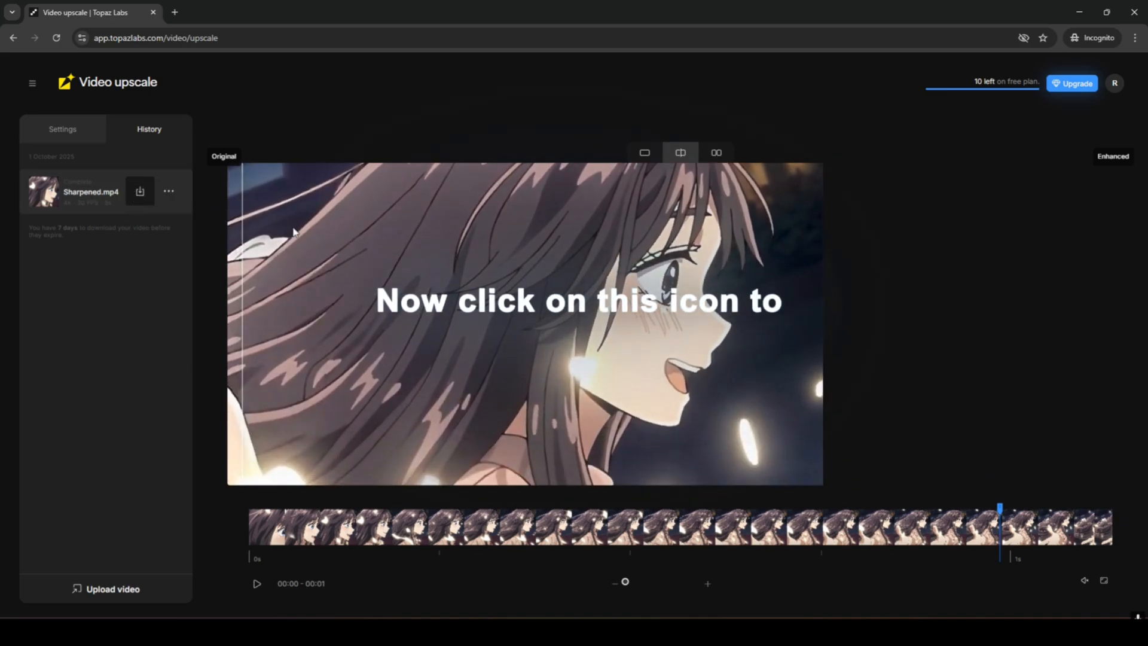
- Download Sharpened.mp4 and save it into the Downloads folder
{"action": "left_click", "coordinate": [140, 191]}
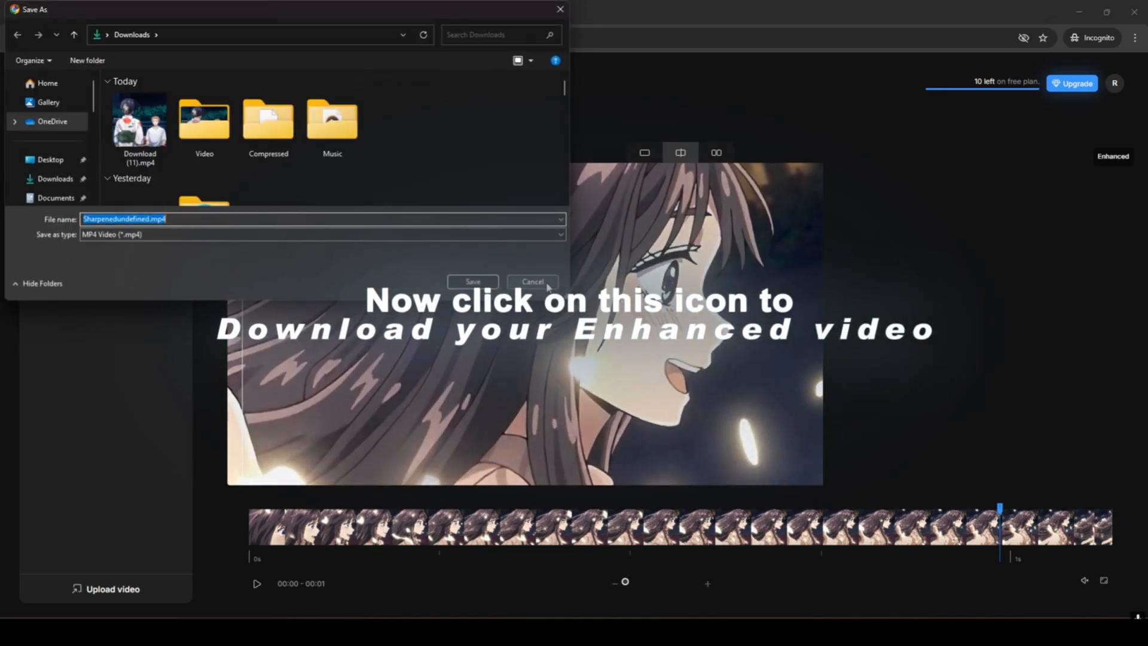
{"action": "left_click", "coordinate": [532, 281]}
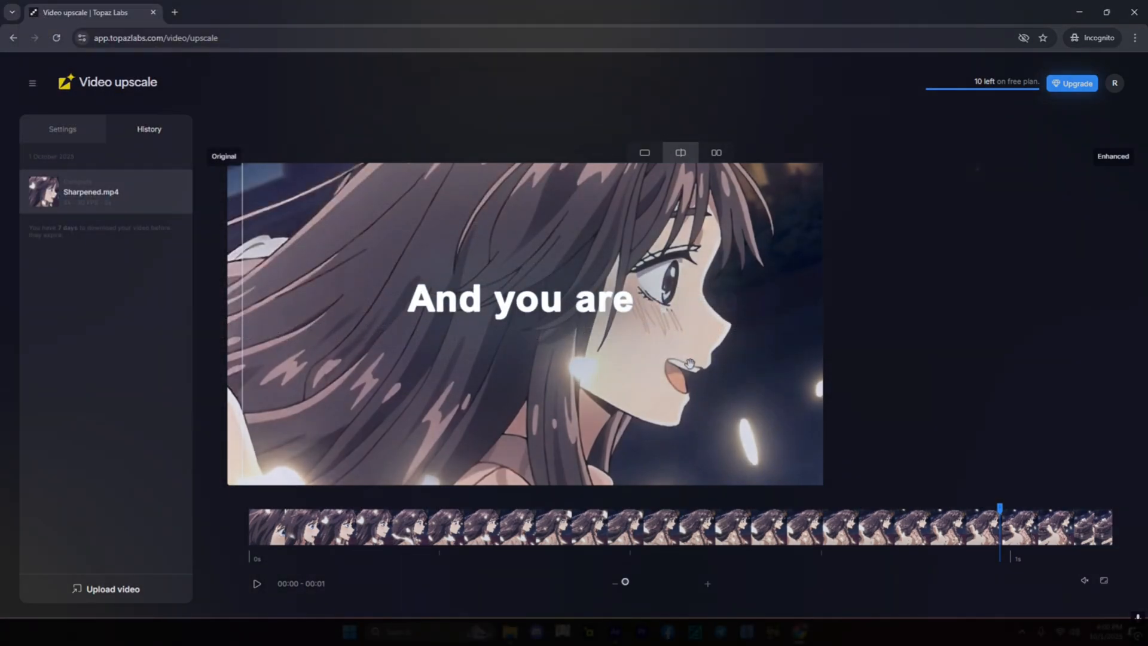